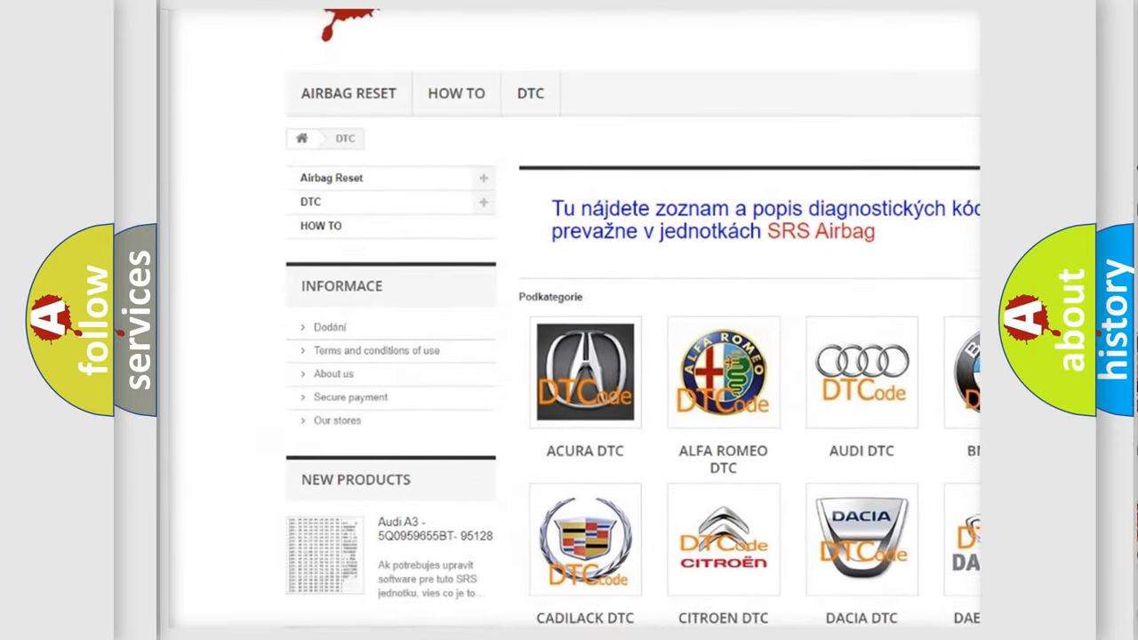
# Advance the Mazda C1963 card through definition and description to the Cause section on non-communicating modules
pyautogui.scroll(-3)
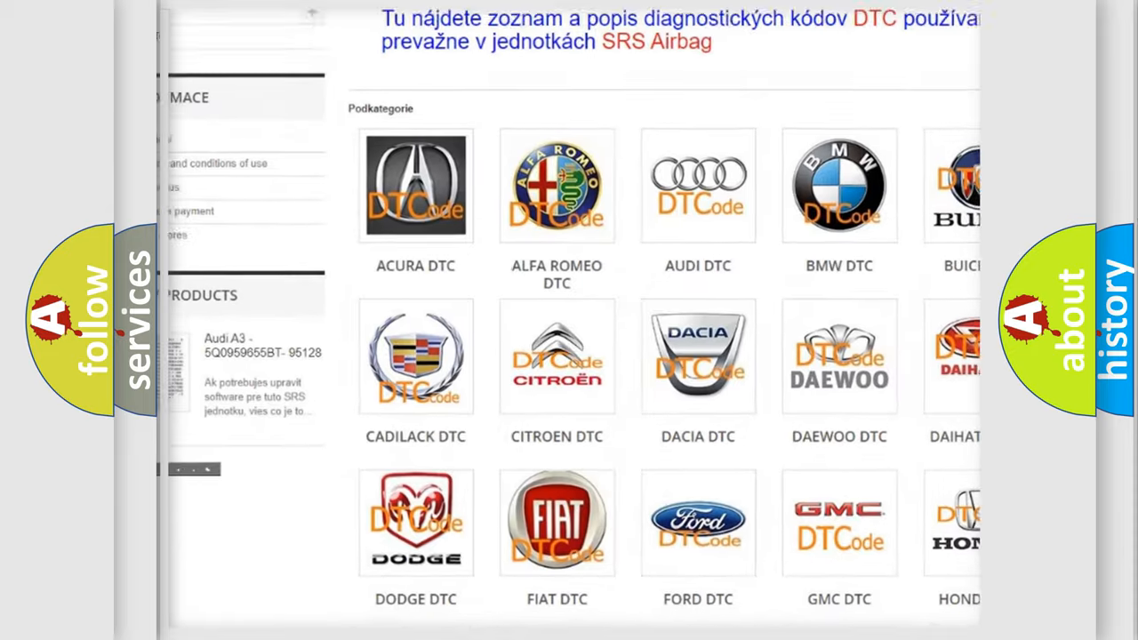
pyautogui.scroll(-3)
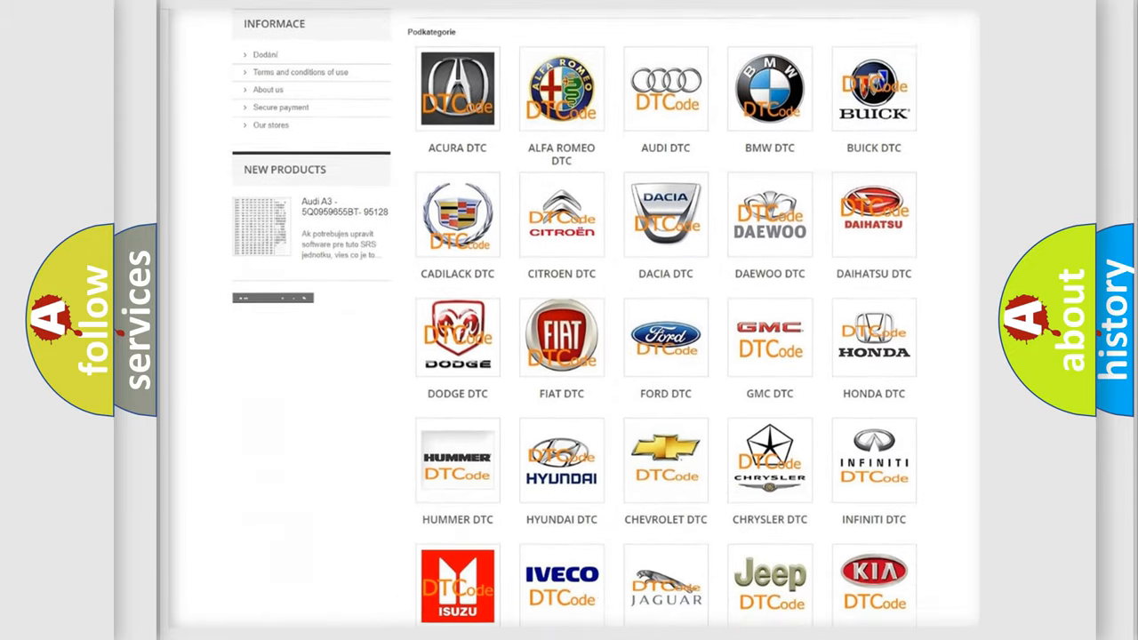
pyautogui.scroll(-3)
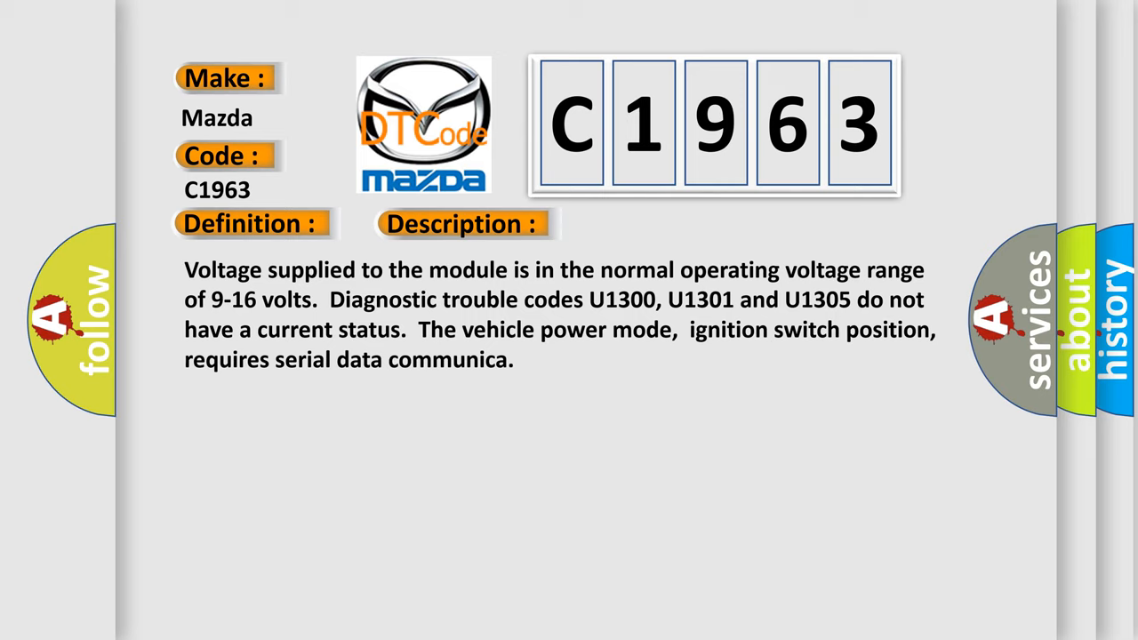
pyautogui.click(652, 223)
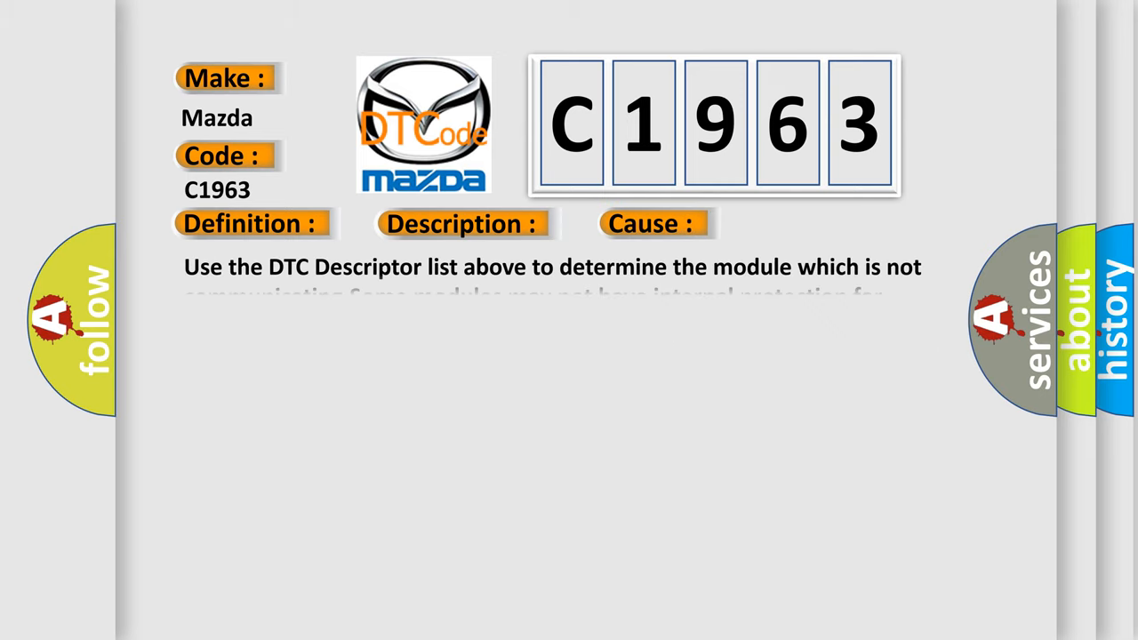